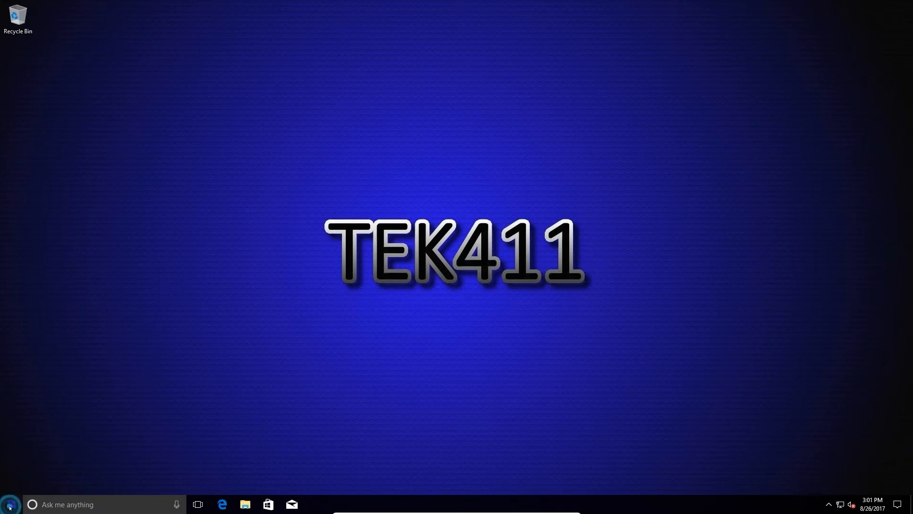
# Launch Windows Settings from the Start menu to reach its home page.
pyautogui.click(10, 504)
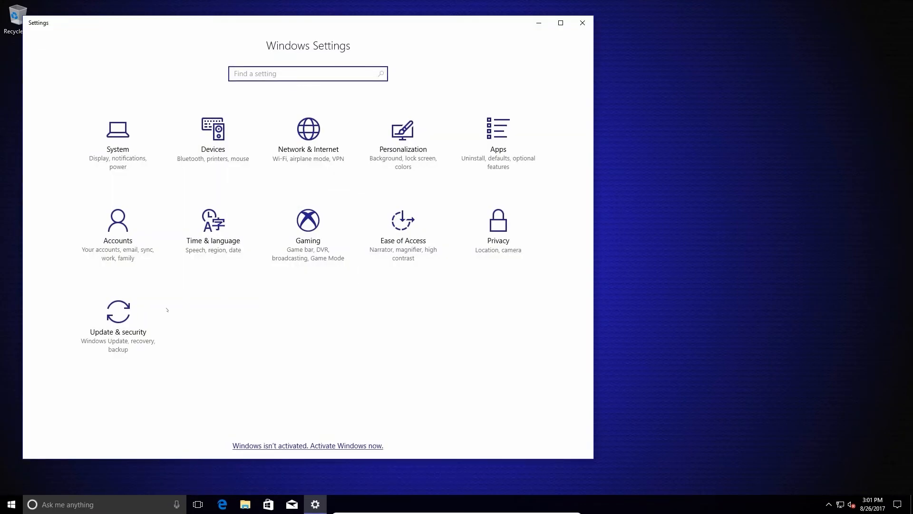
pyautogui.moveTo(118, 310)
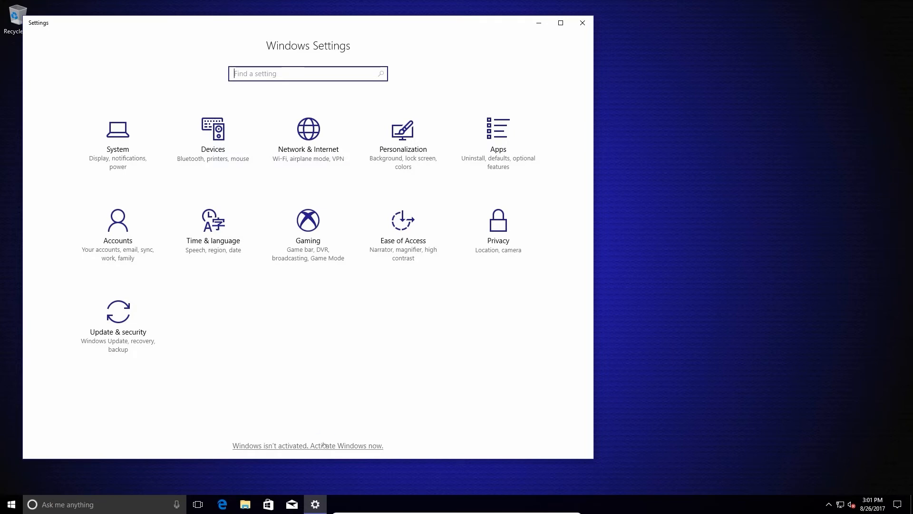
# Go to the Activation page and run the troubleshooter until it reports Windows couldn't be activated.
pyautogui.click(308, 445)
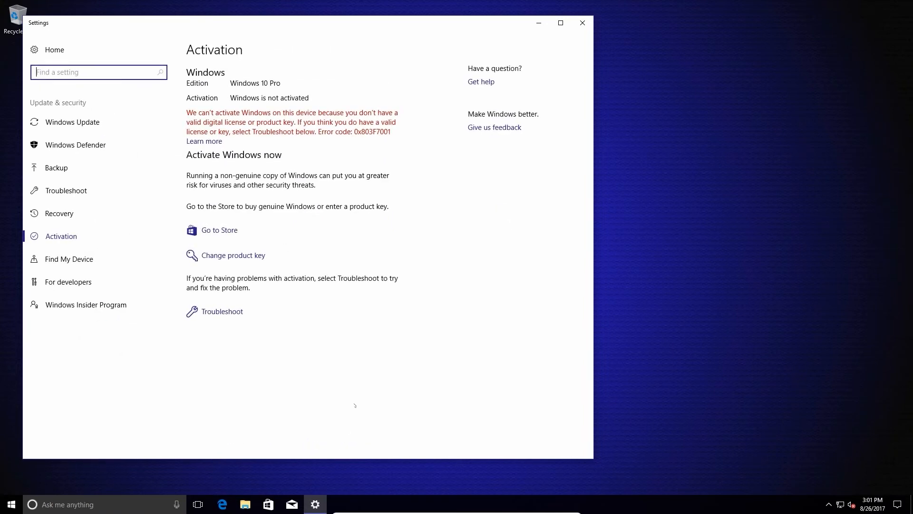
pyautogui.click(222, 311)
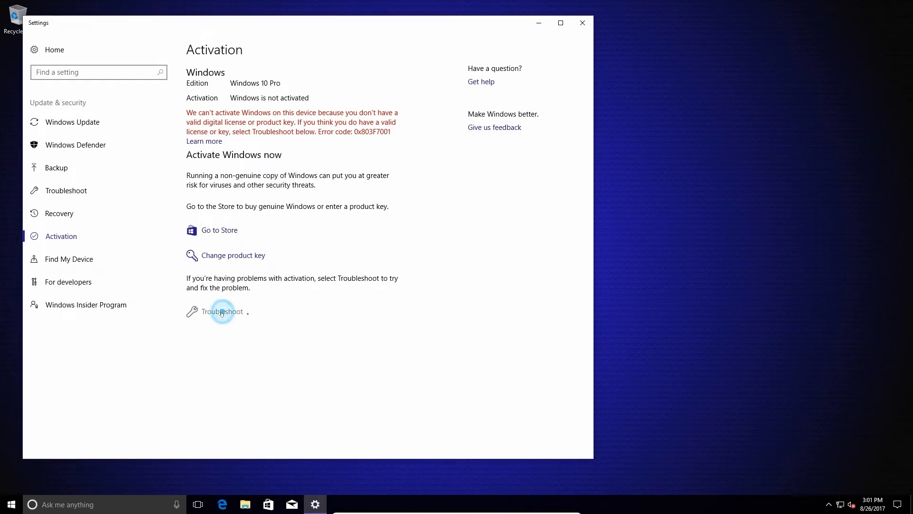
pyautogui.click(221, 311)
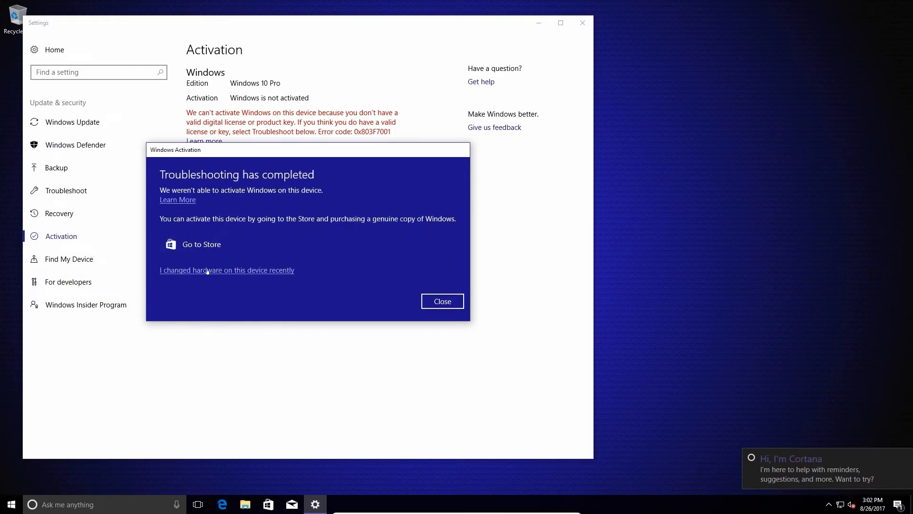
pyautogui.moveTo(211, 274)
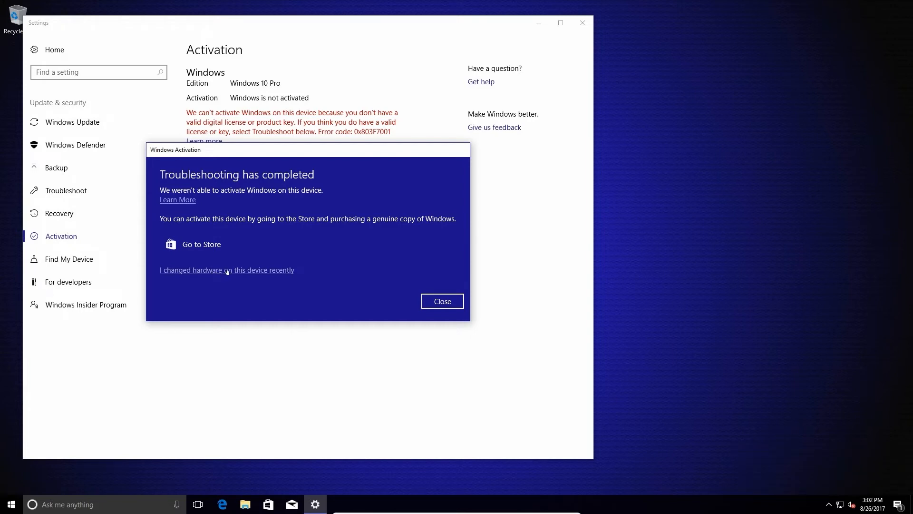
# Report a recent hardware change and review the VIDEOPROD and VideoProd (innotek GmbH) device entries.
pyautogui.click(226, 269)
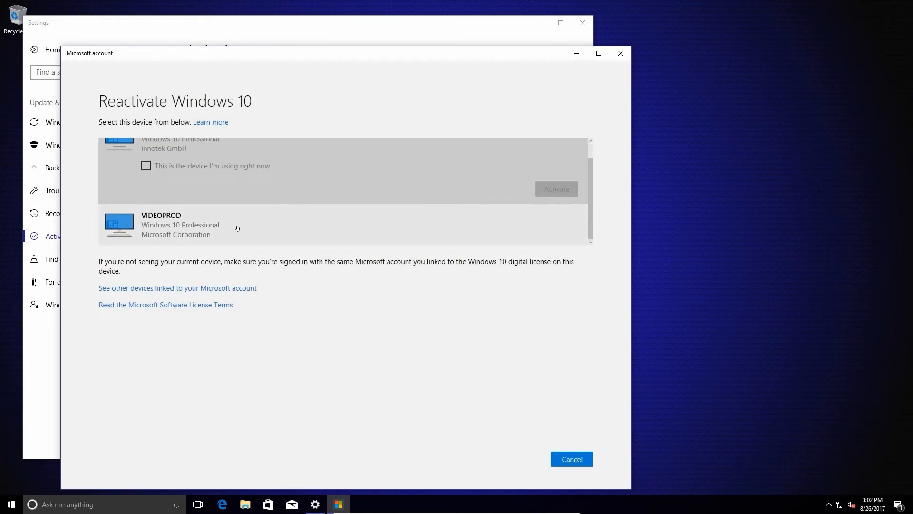
pyautogui.click(233, 228)
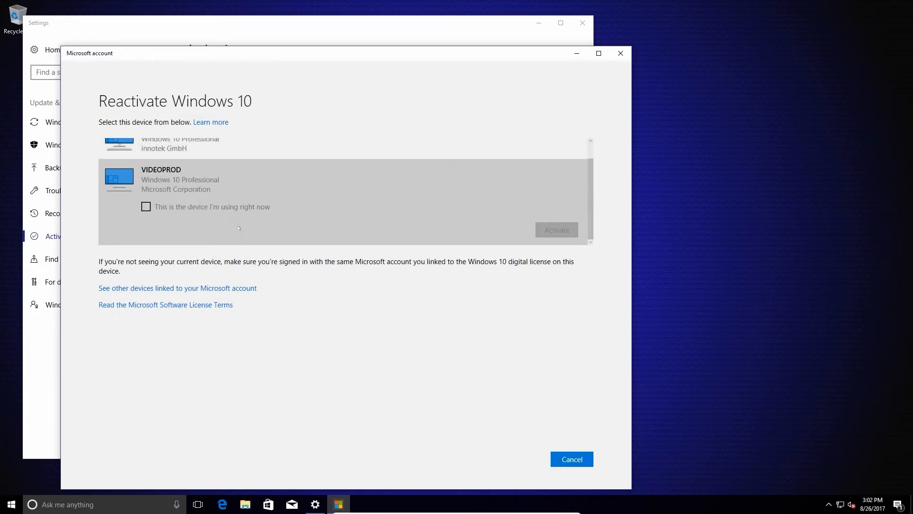
pyautogui.moveTo(340, 209)
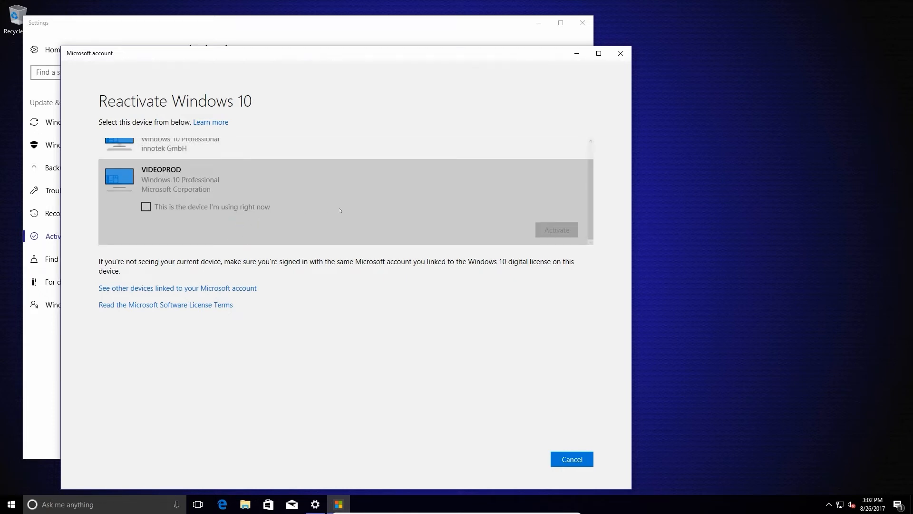
pyautogui.scroll(3)
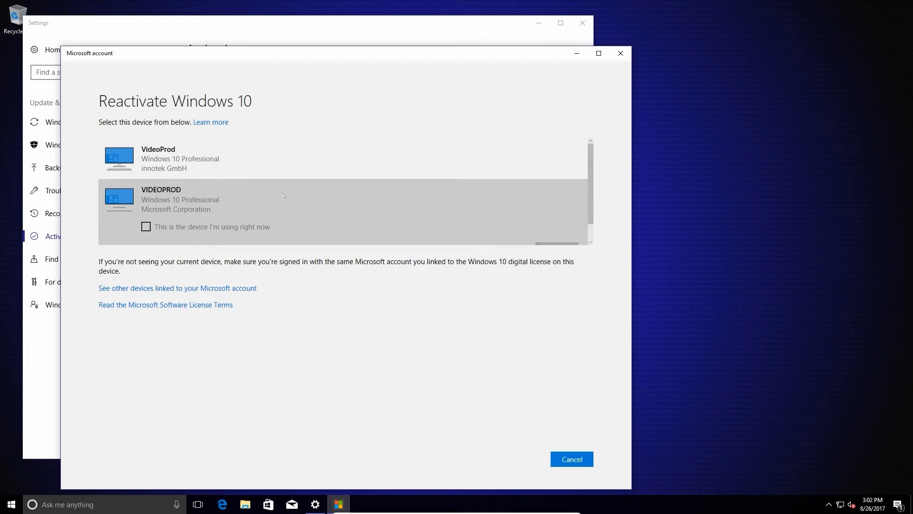
pyautogui.click(233, 160)
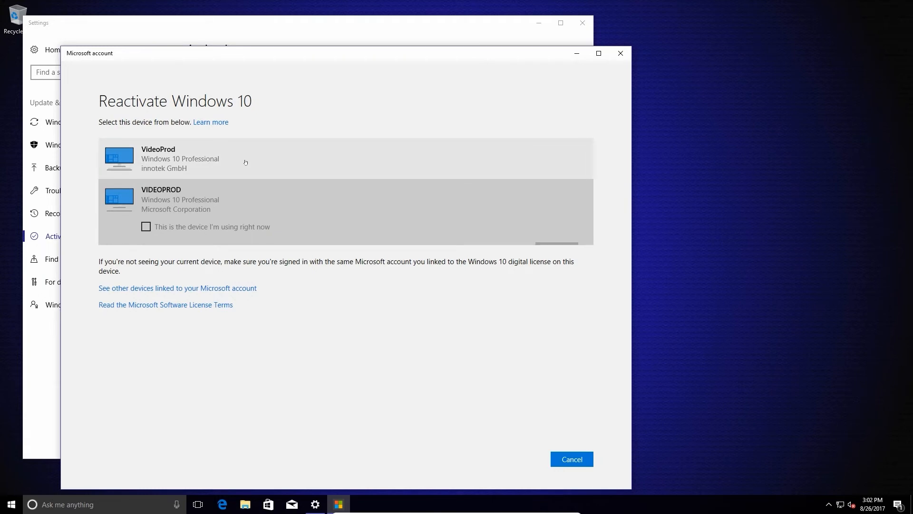
pyautogui.moveTo(168, 219)
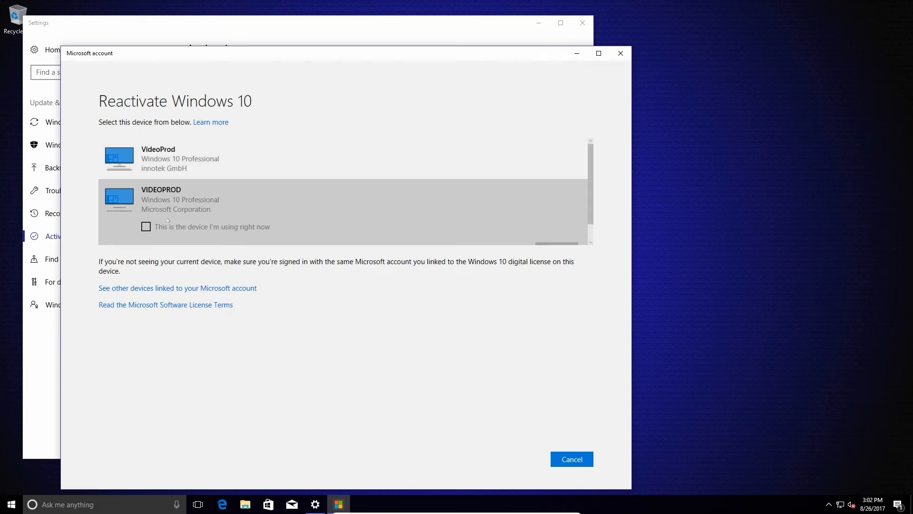
pyautogui.click(212, 165)
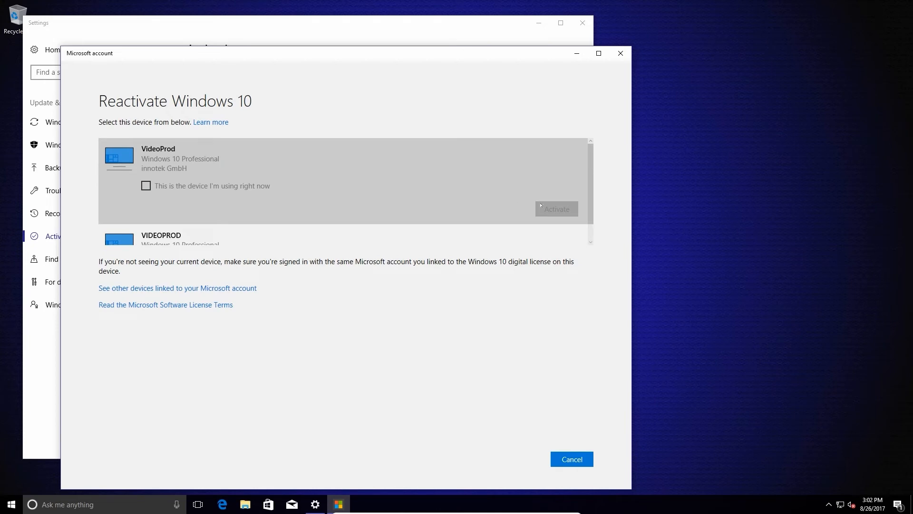
pyautogui.moveTo(513, 219)
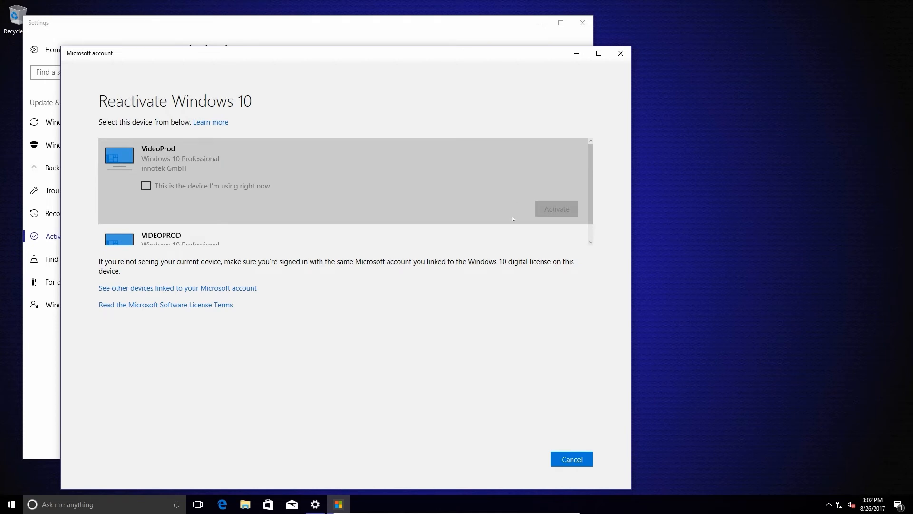
pyautogui.moveTo(510, 219)
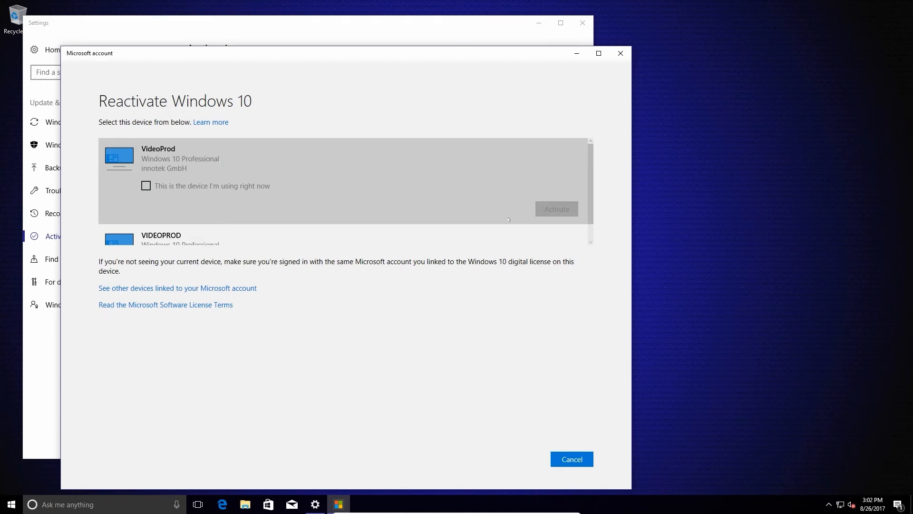
pyautogui.moveTo(427, 251)
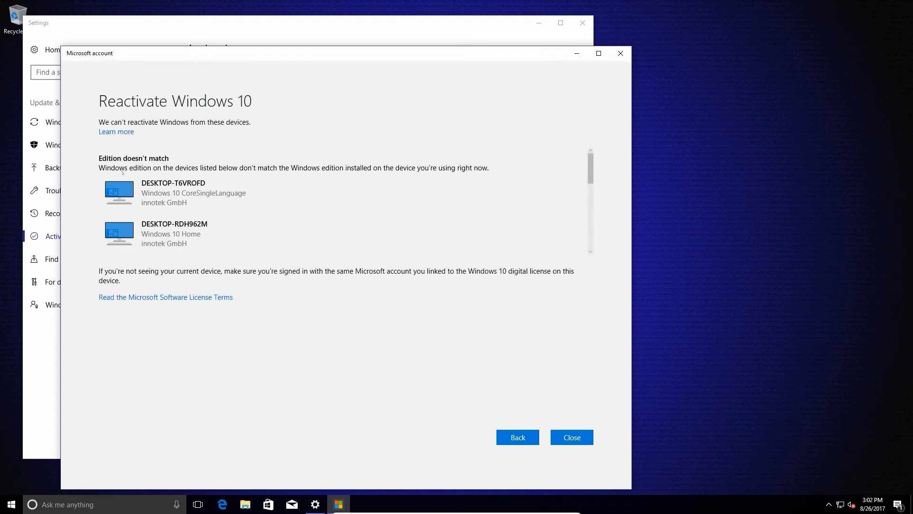
pyautogui.moveTo(304, 178)
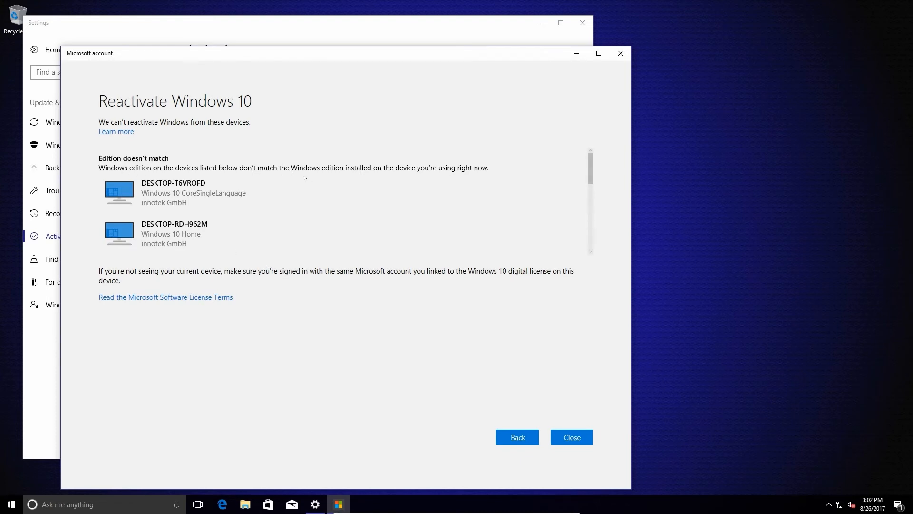
# Scroll through the other linked devices, such as DESKTOP-T6VROFD and DESKTOP-RDH962M, grouped by reason.
pyautogui.scroll(-3)
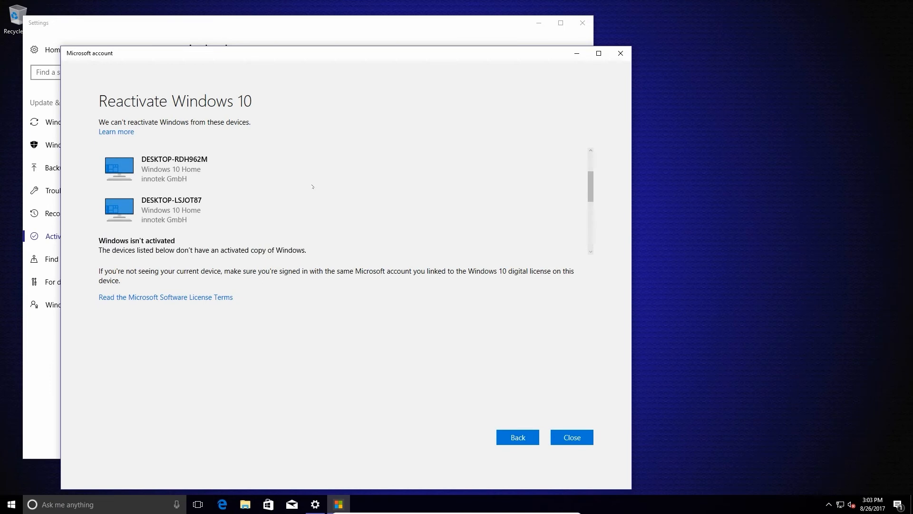
pyautogui.scroll(-3)
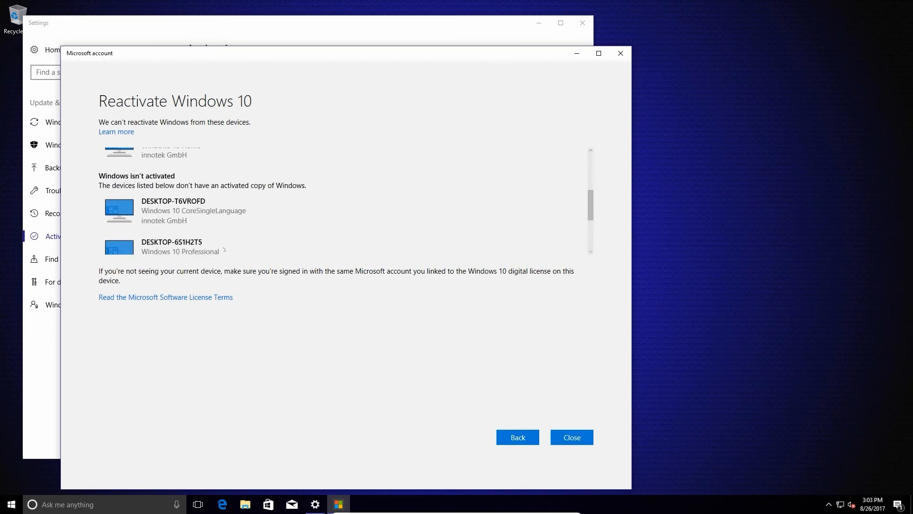
pyautogui.scroll(3)
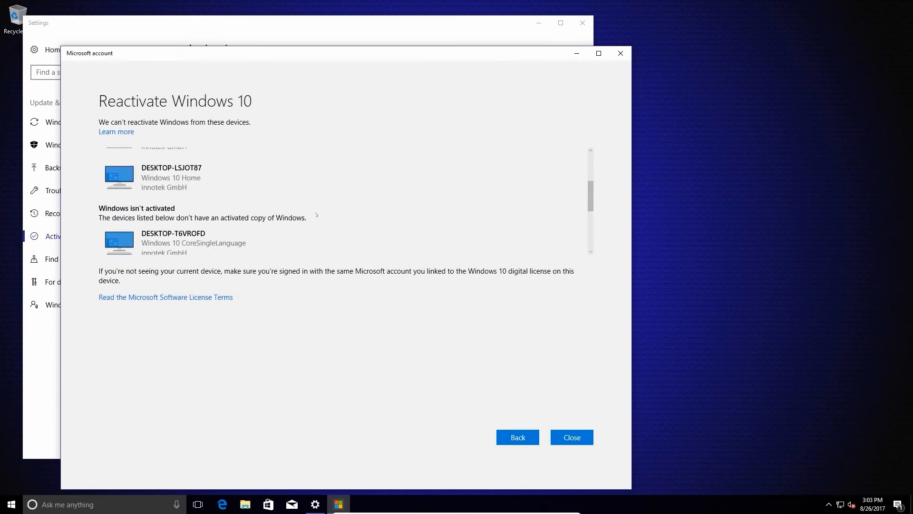
pyautogui.scroll(3)
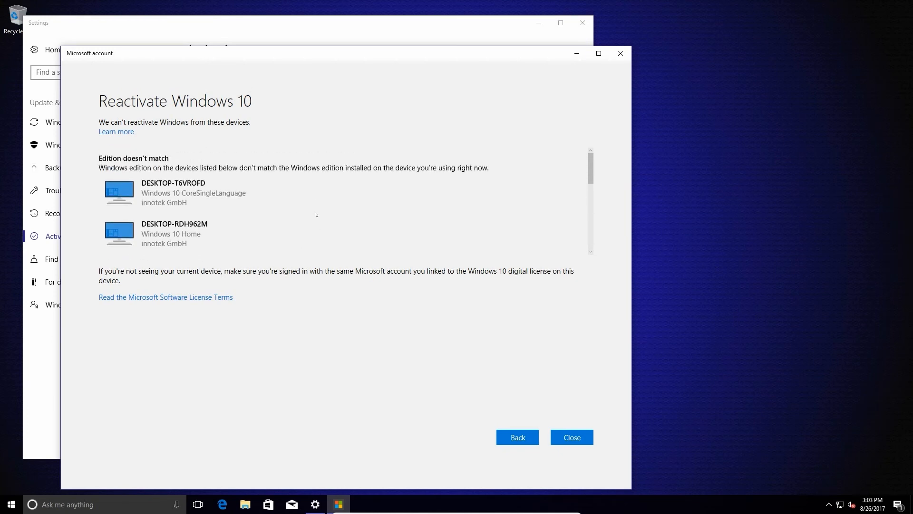
pyautogui.scroll(-3)
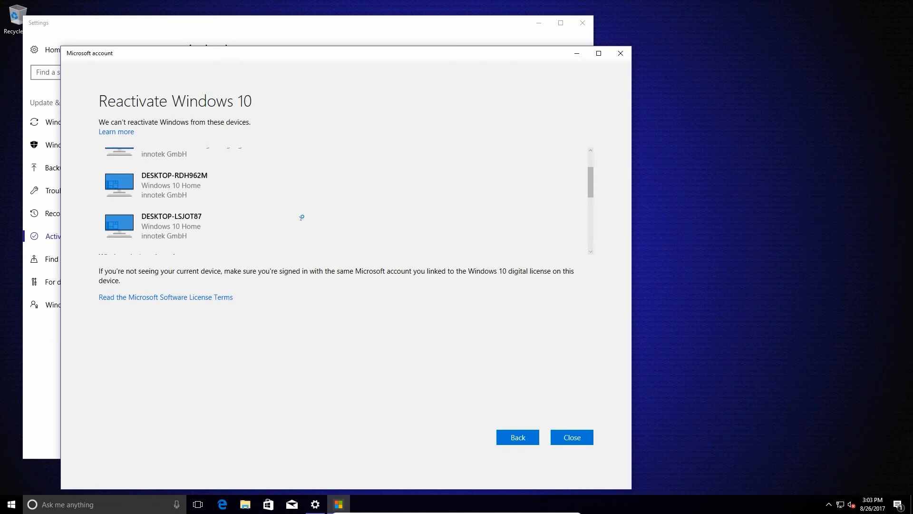
pyautogui.scroll(3)
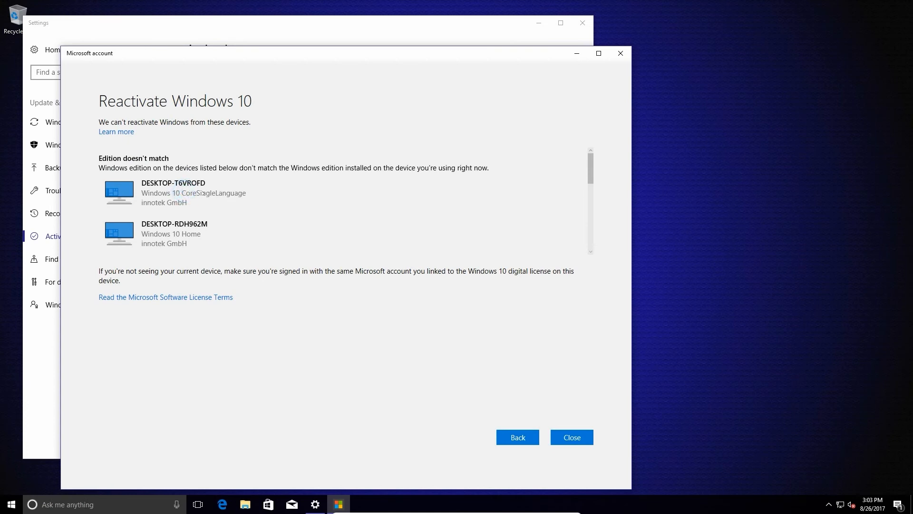
pyautogui.moveTo(275, 198)
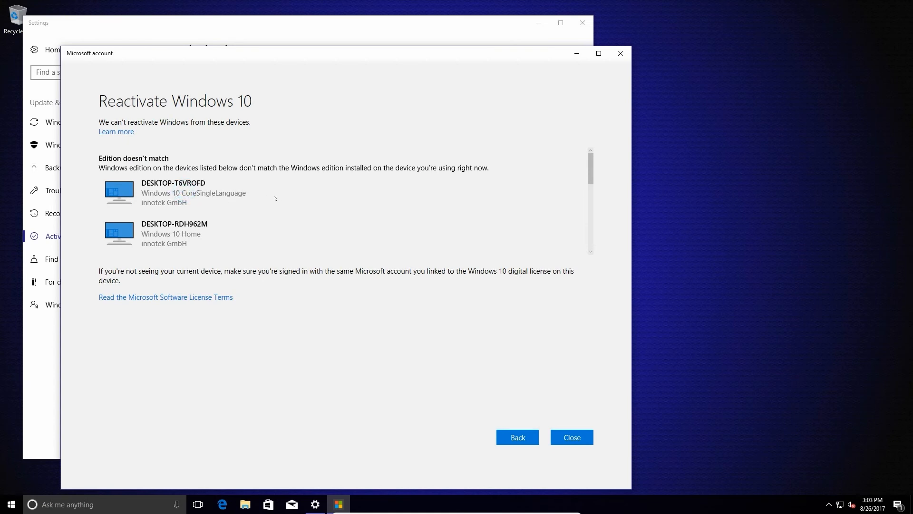
pyautogui.moveTo(394, 298)
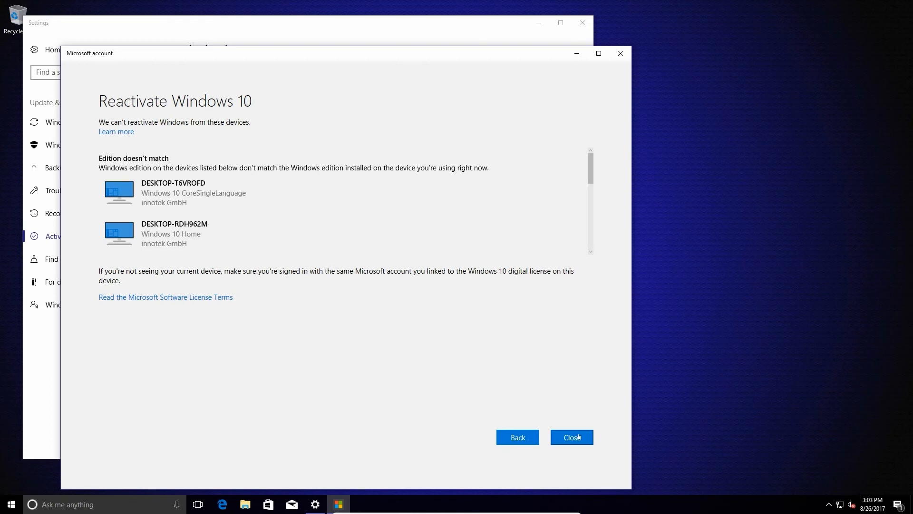
pyautogui.moveTo(440, 187)
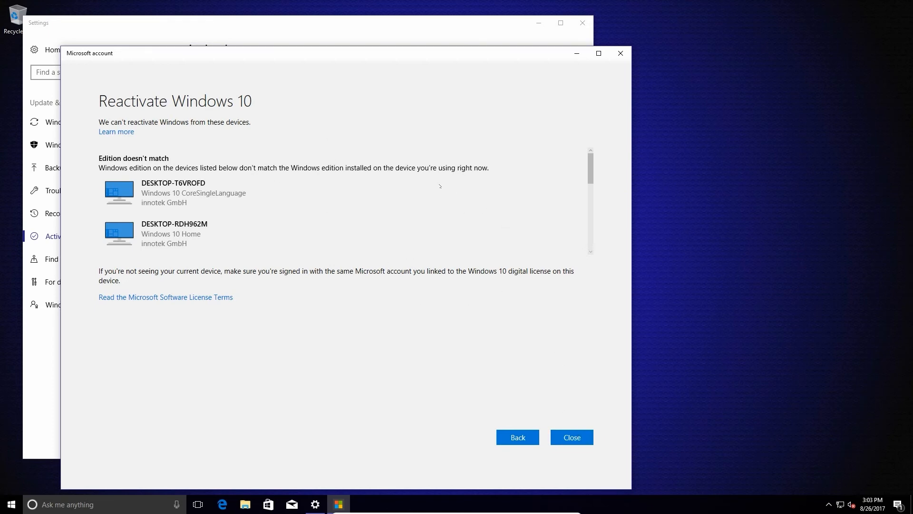
pyautogui.moveTo(489, 197)
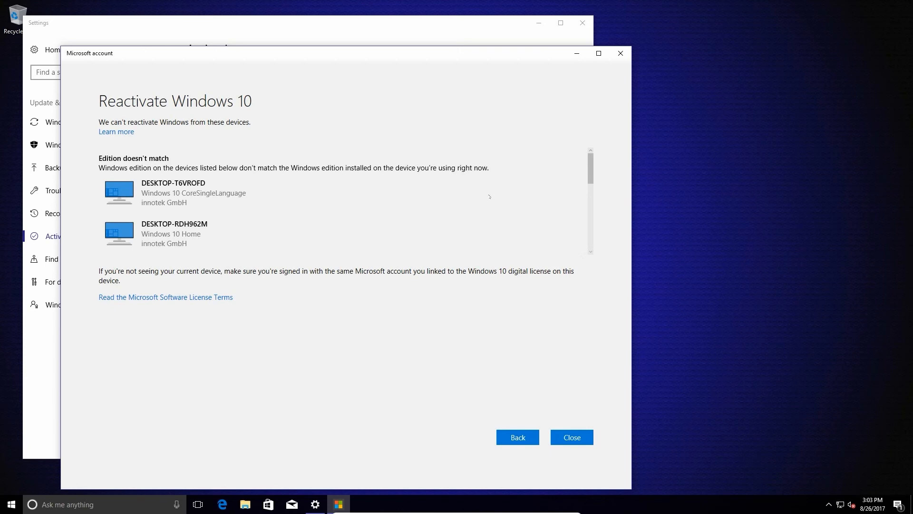
pyautogui.moveTo(352, 248)
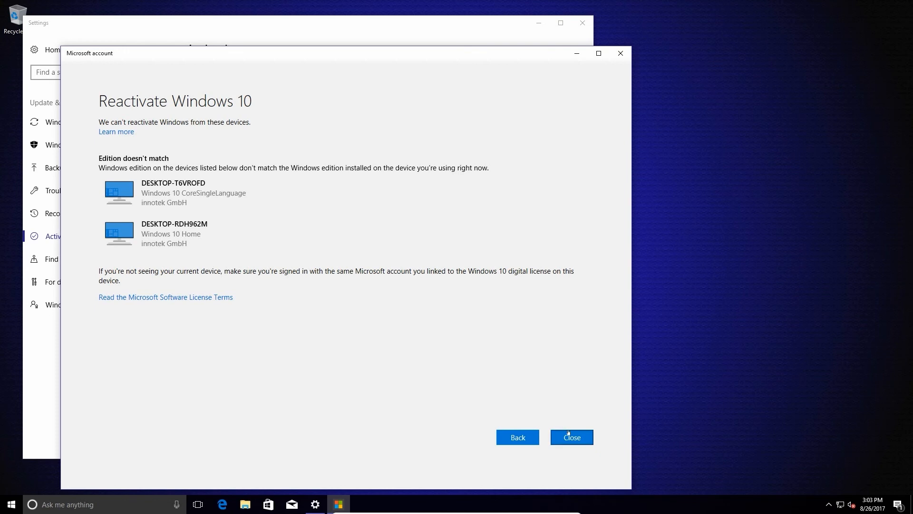
pyautogui.moveTo(525, 281)
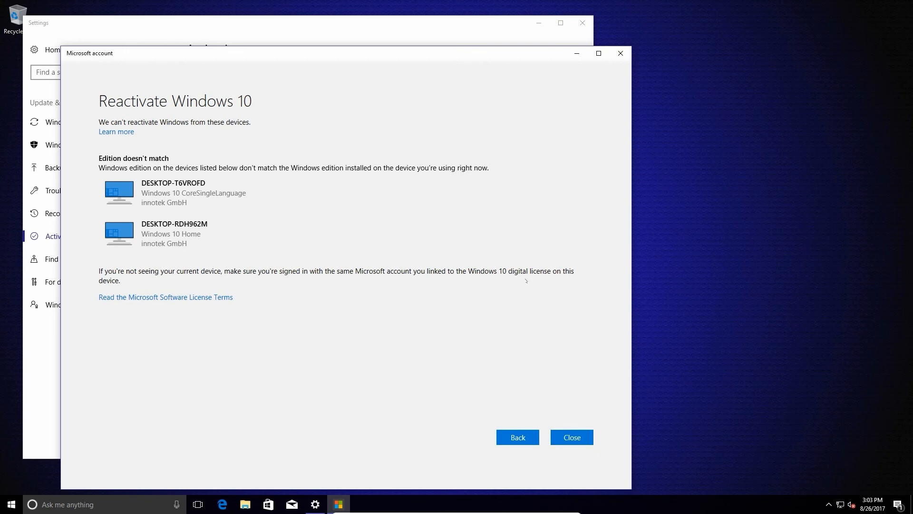